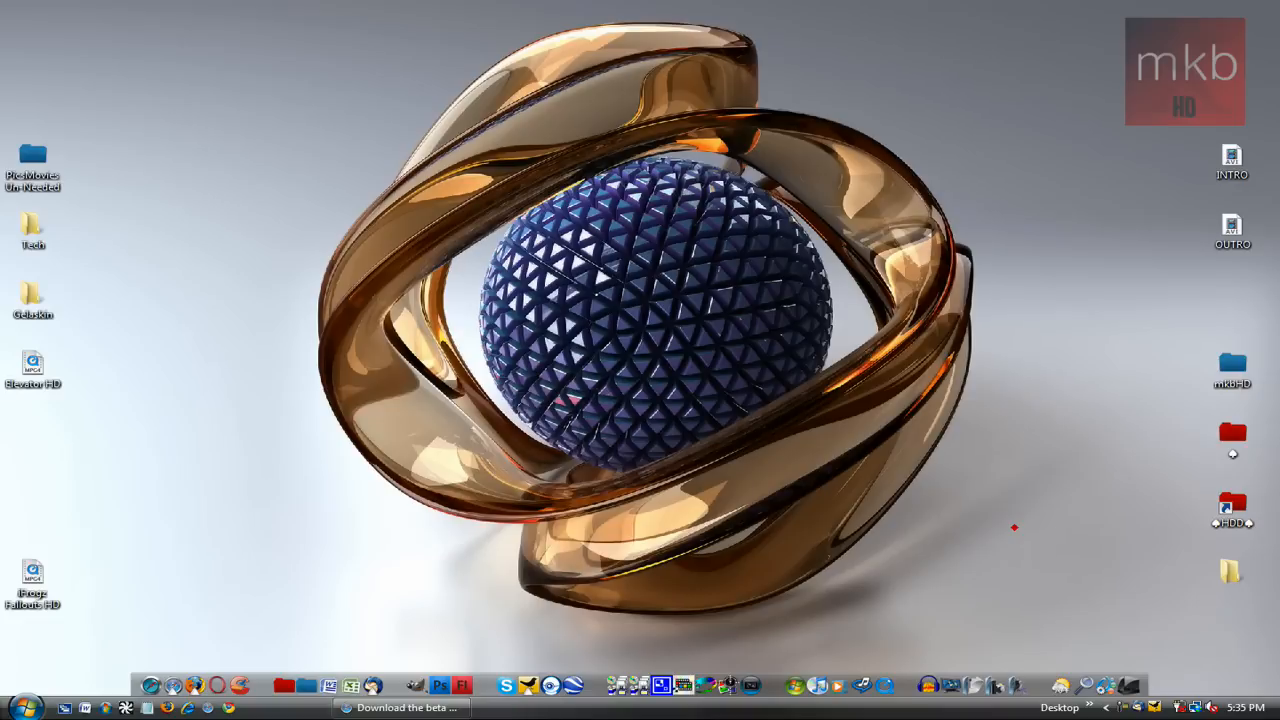
mouse_move(400, 708)
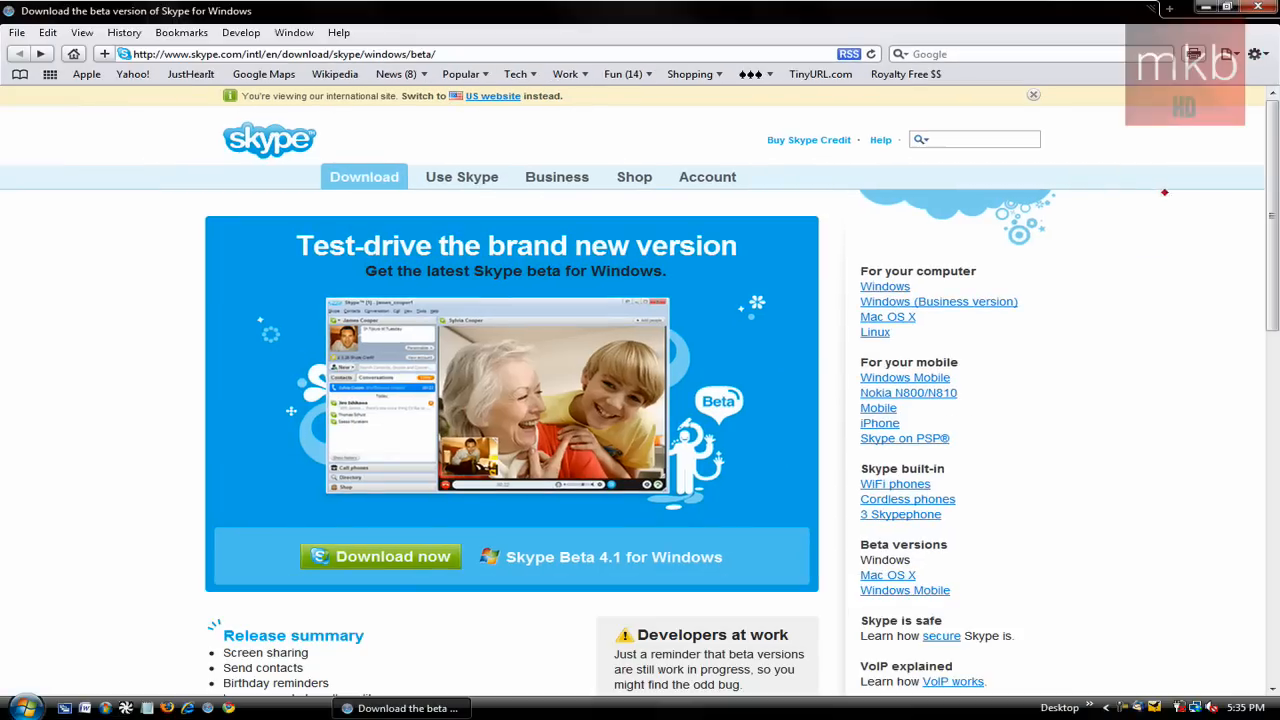
mouse_move(1176, 300)
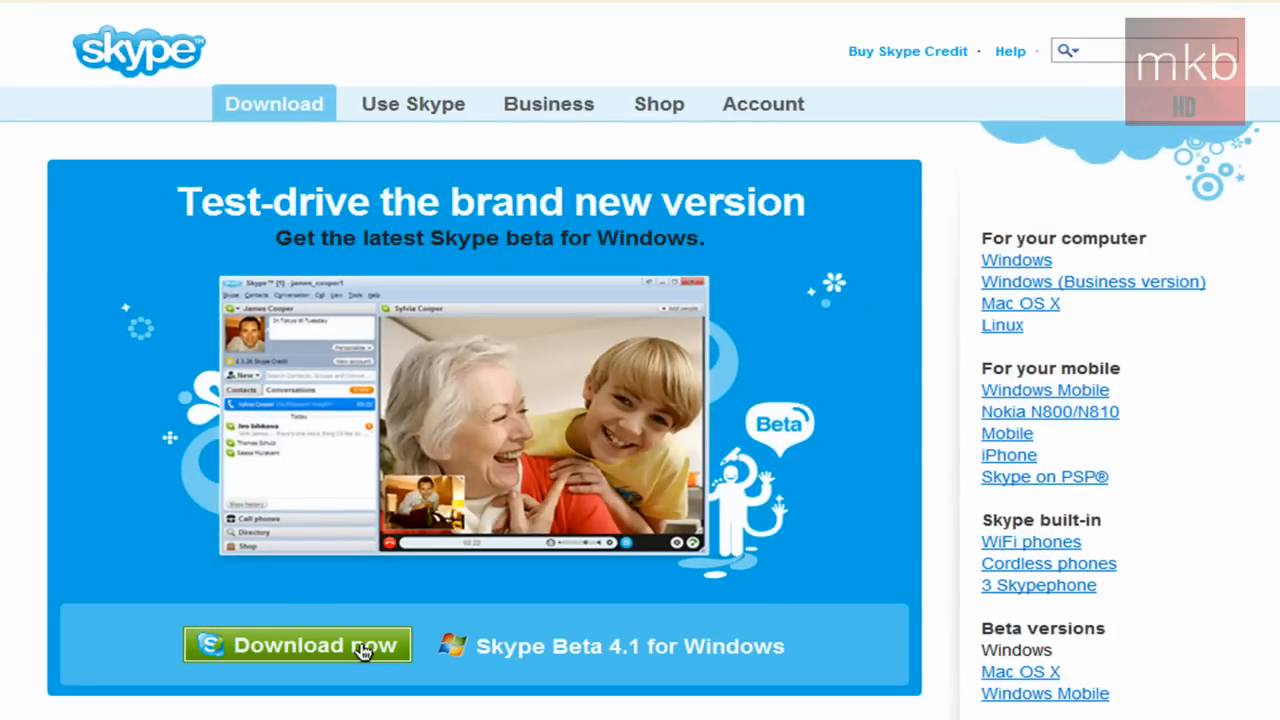
Download the Skype 4.1 beta for Windows and run SkypeSetup-Beta.exe from the security warning
left_click(296, 644)
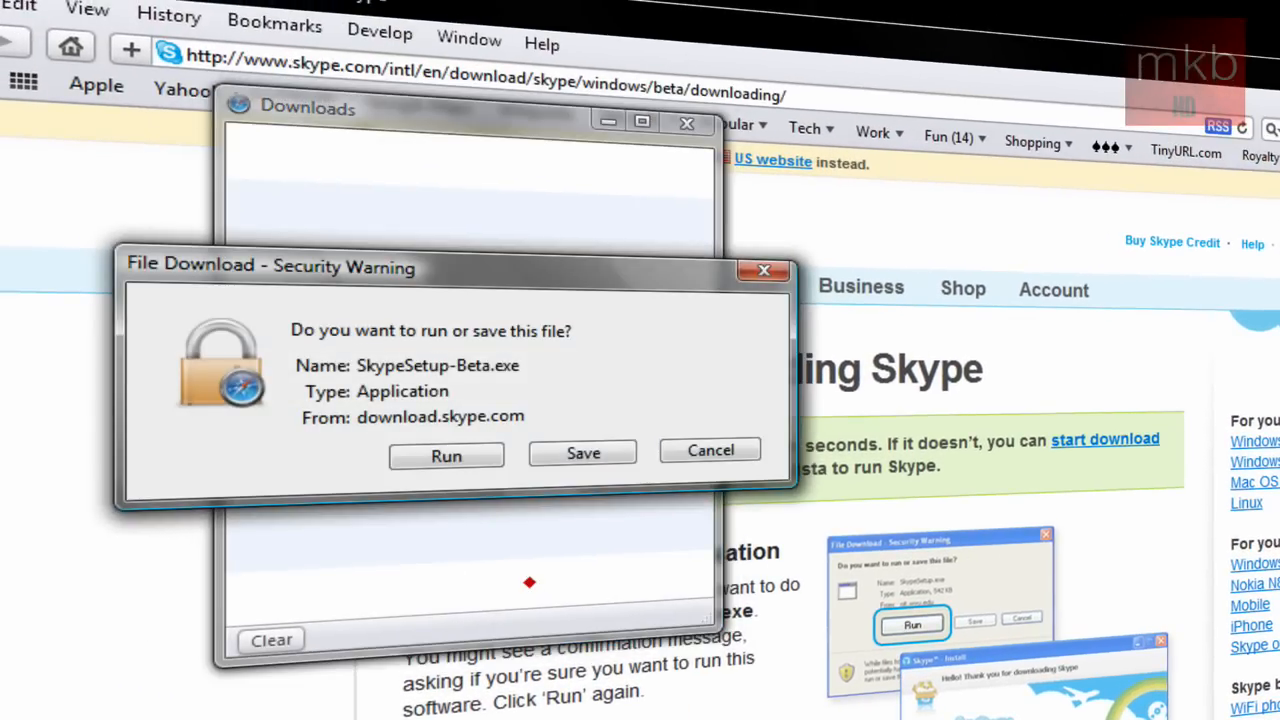
mouse_move(560, 532)
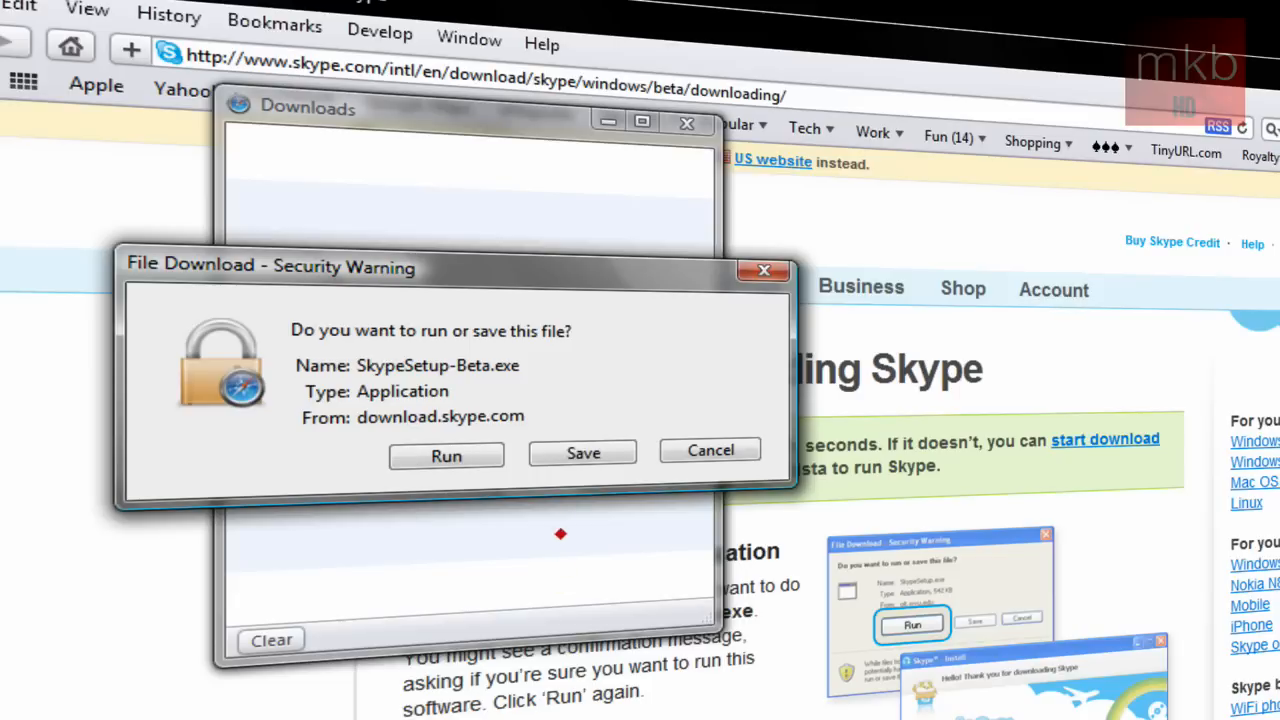
left_click(446, 456)
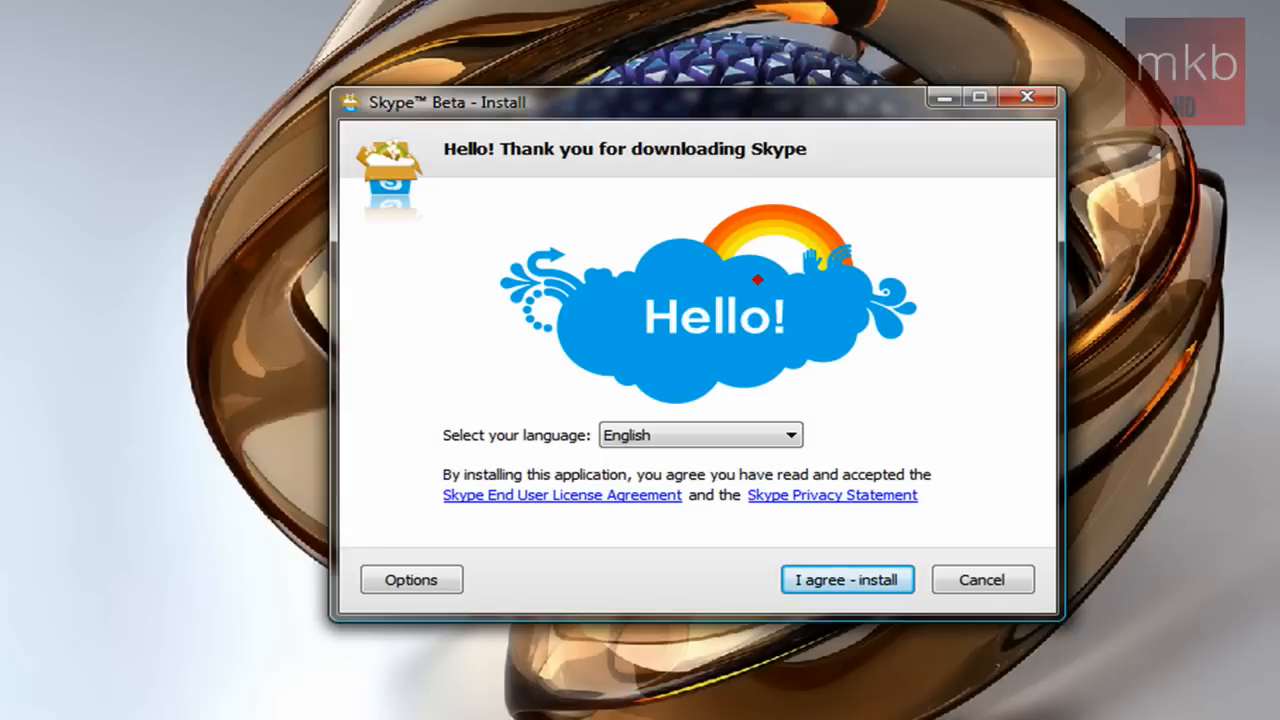
Agree to the licence in English and begin installing, starting the component download
left_click(846, 580)
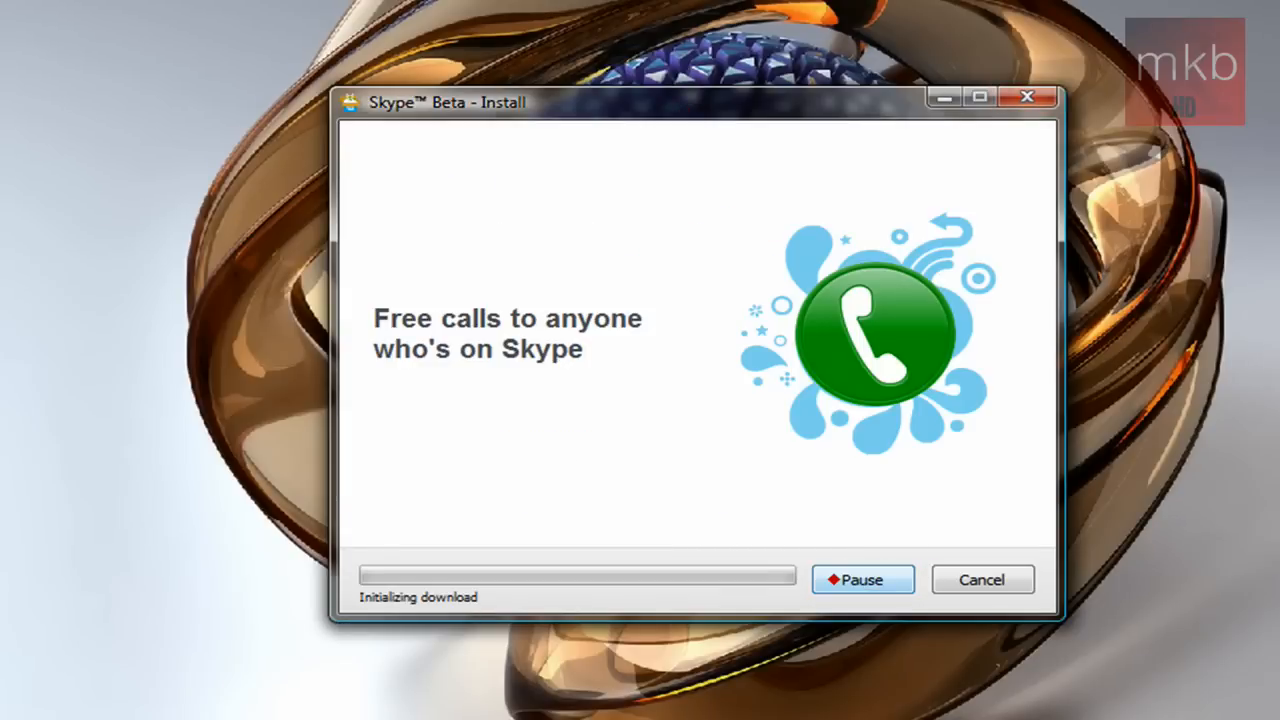